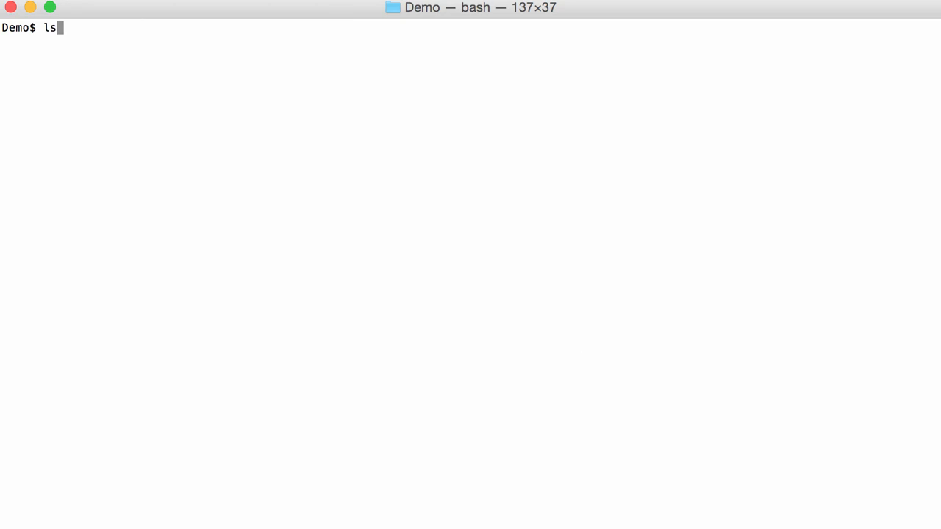
Run ls -l and file on the .vir sample, identifying it as Zip archive data.
{"action": "type", "text": "-l 158c7fa52ce49fadfe0296bdf5adaea452744bd6223578643bfc904726dfa692.vir"}
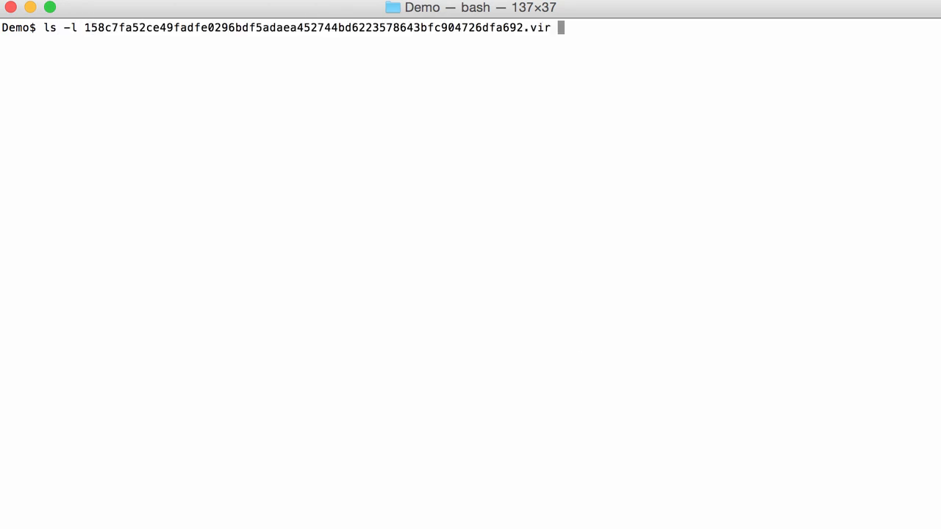
{"action": "key", "text": "Return"}
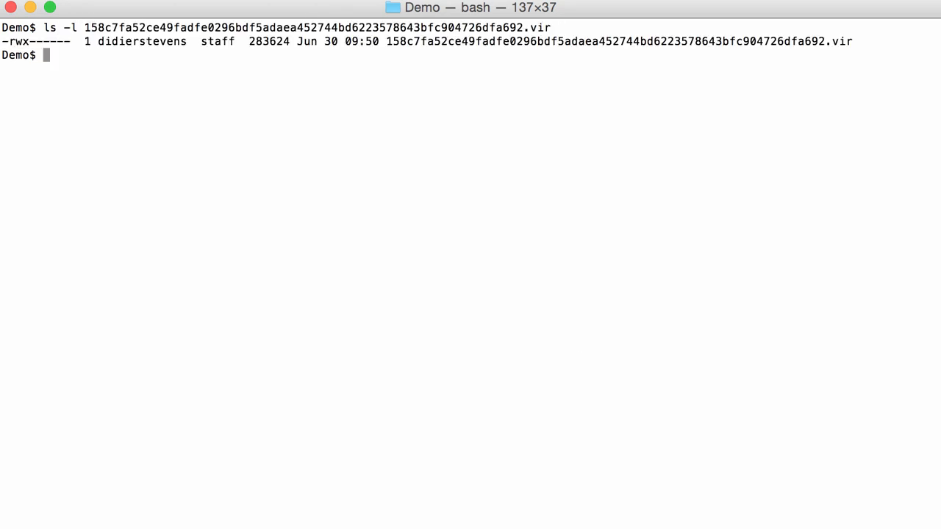
{"action": "type", "text": "file"}
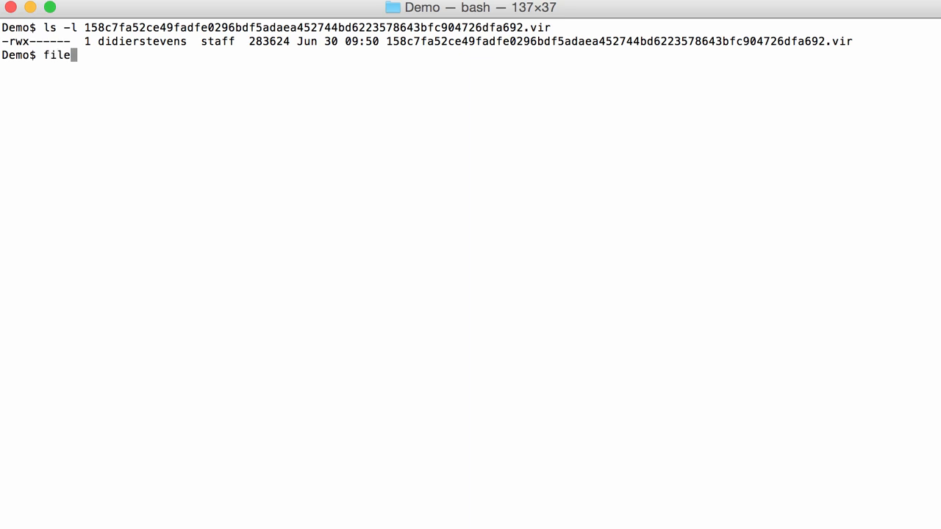
{"action": "key", "text": "Return"}
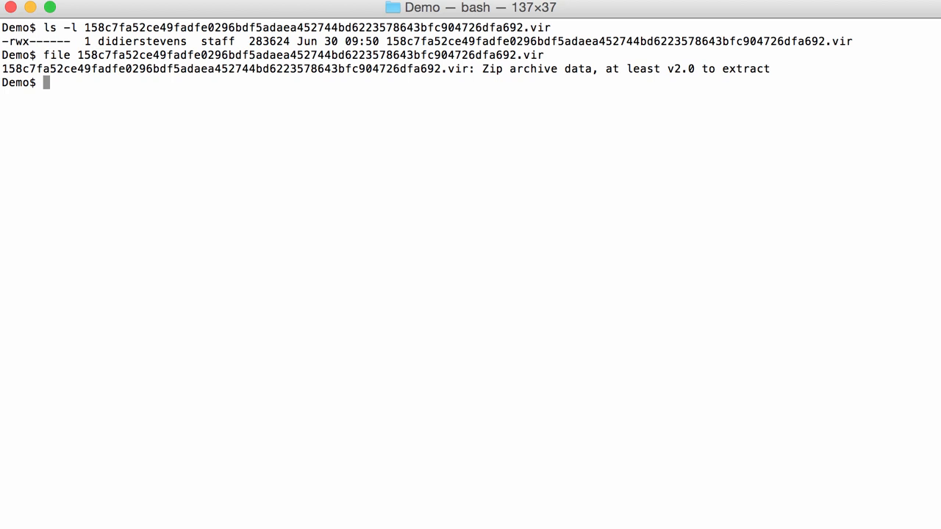
{"action": "type", "text": "./zipdump.py"}
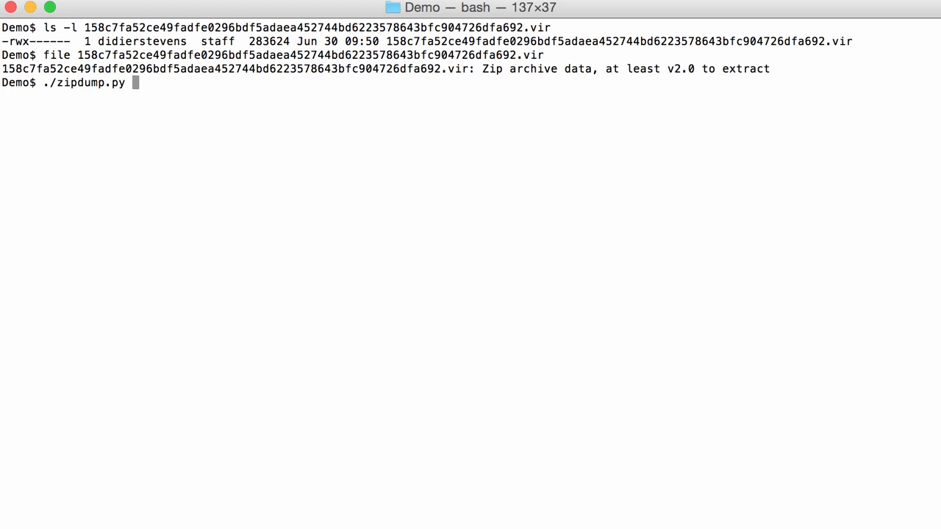
Run ./zipdump.py on the .vir sample to list its 16 archive entries.
{"action": "key", "text": "Return"}
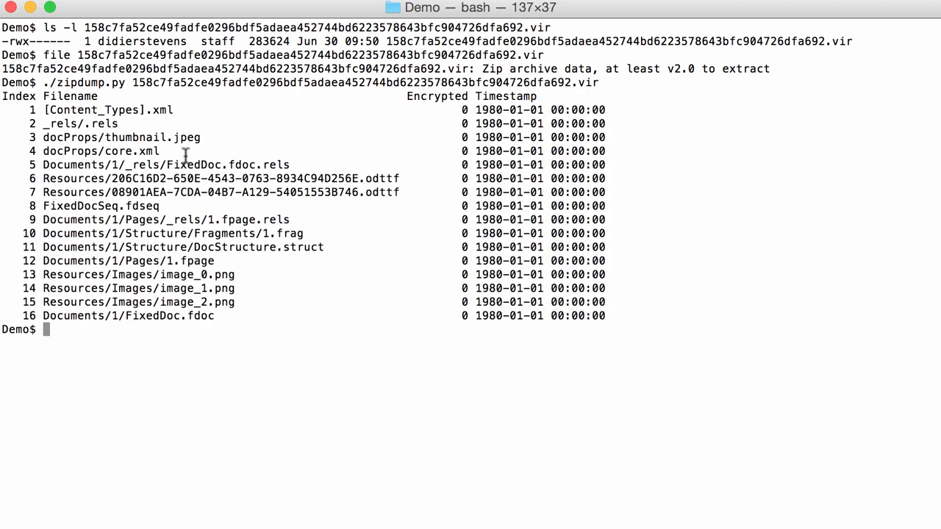
{"action": "mouse_move", "coordinate": [74, 110]}
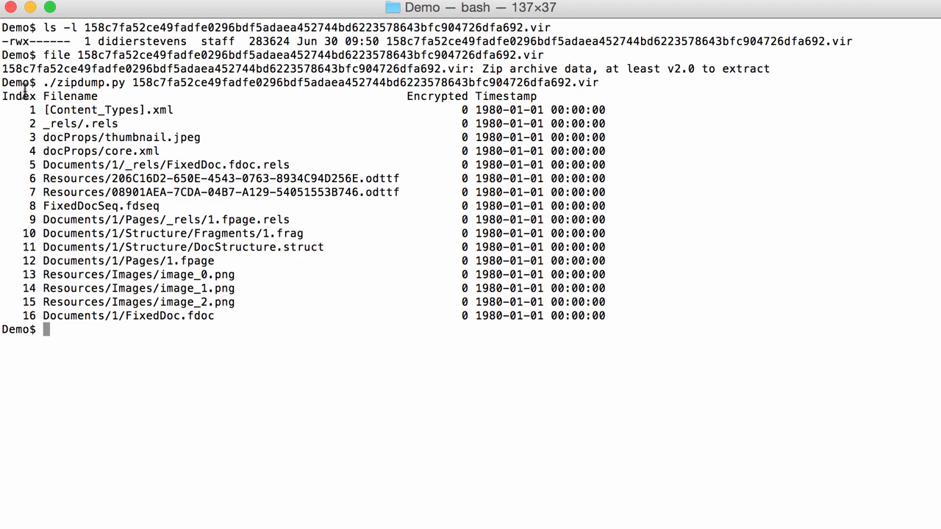
{"action": "mouse_move", "coordinate": [197, 108]}
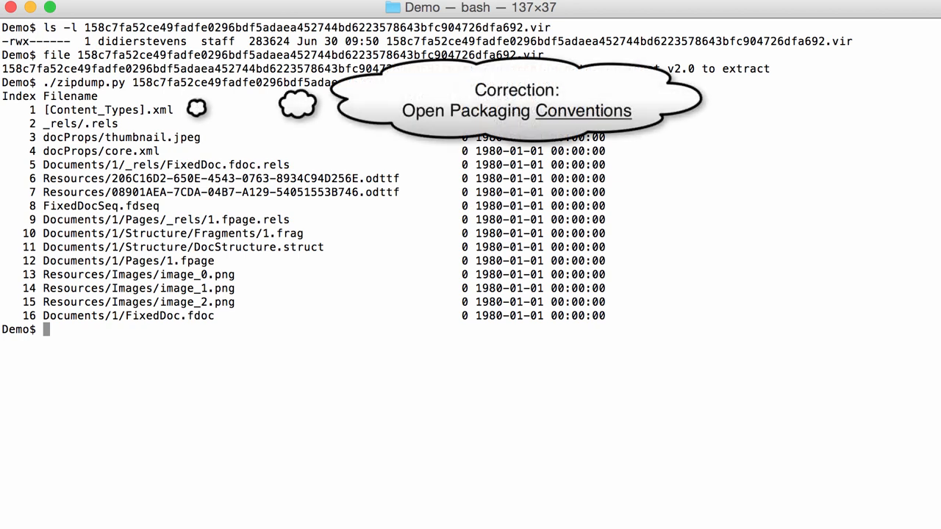
{"action": "type", "text": "./zipdump.py 158c7fa52ce49fadfe0296bdf5adaea452744bd6223578643bfc904726dfa692.vir"}
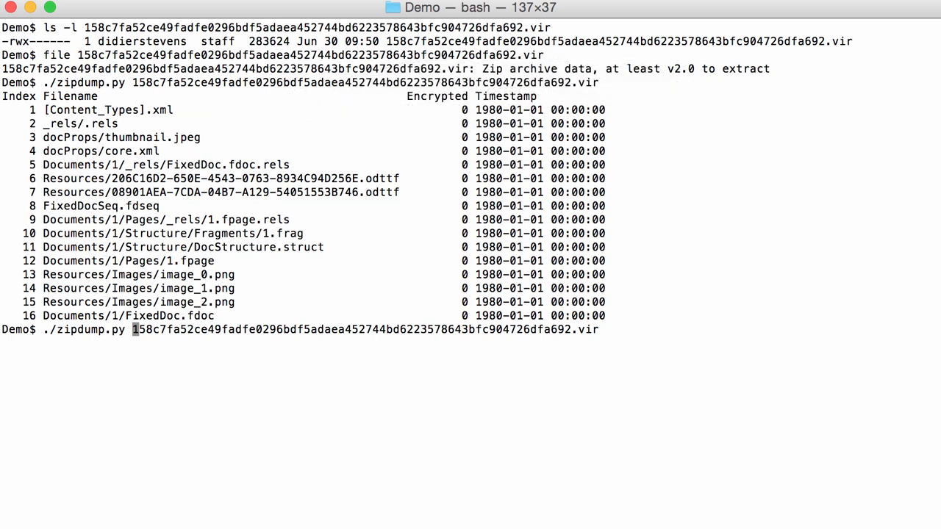
Dump entry 1, [Content_Types].xml, with ./zipdump.py -s 1 -d.
{"action": "type", "text": "-s"}
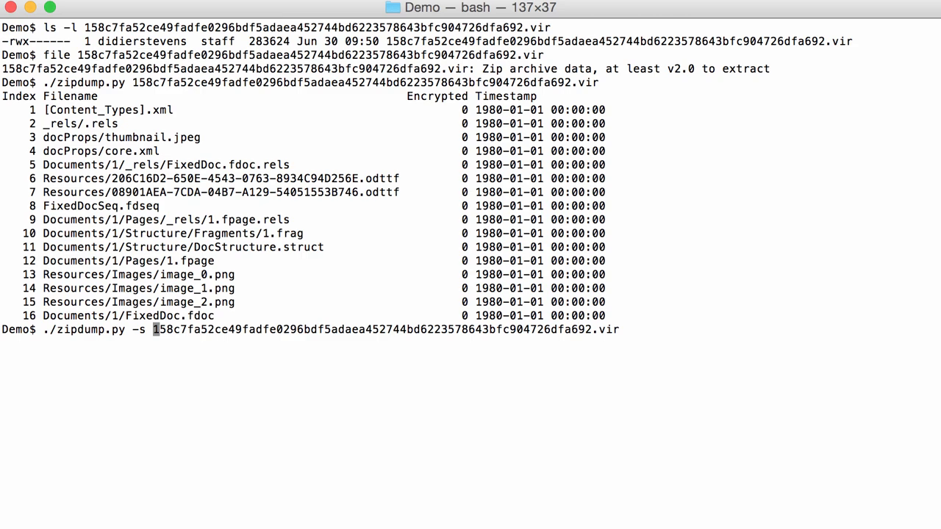
{"action": "key", "text": "Return"}
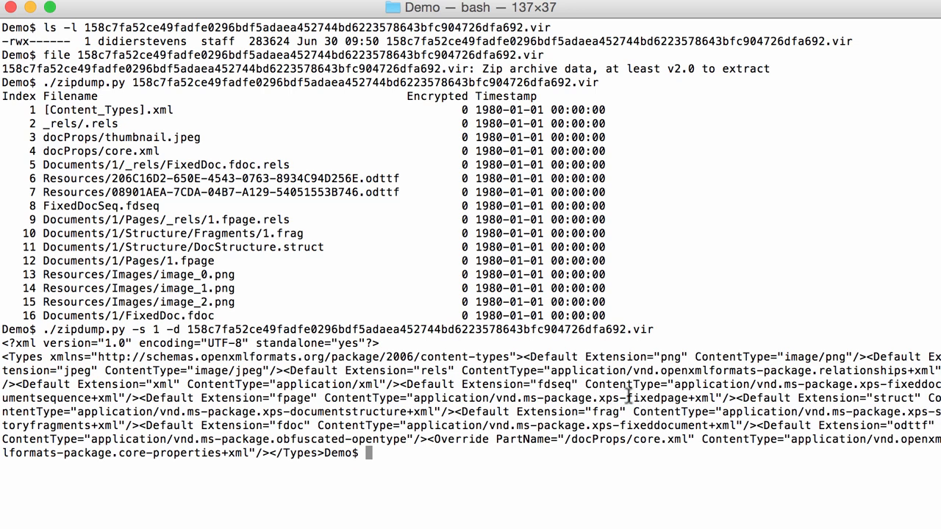
{"action": "mouse_move", "coordinate": [154, 253]}
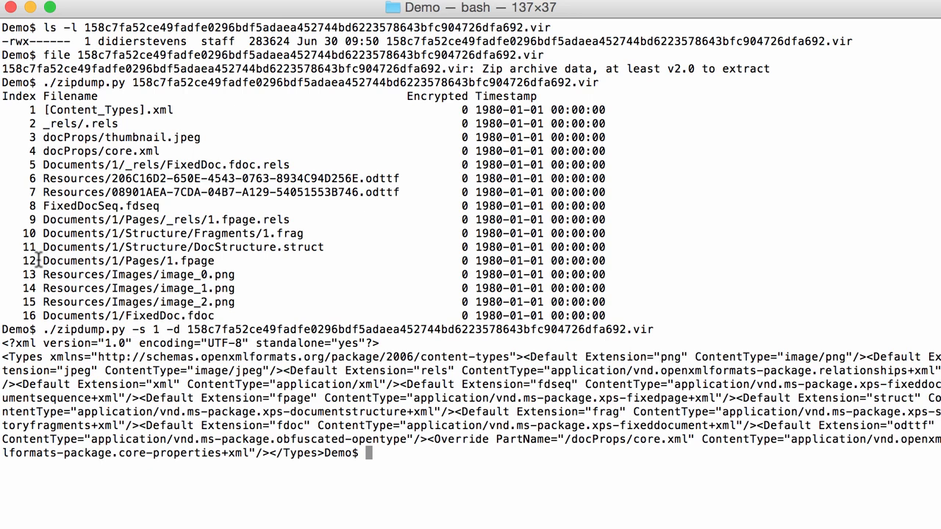
{"action": "mouse_move", "coordinate": [400, 358]}
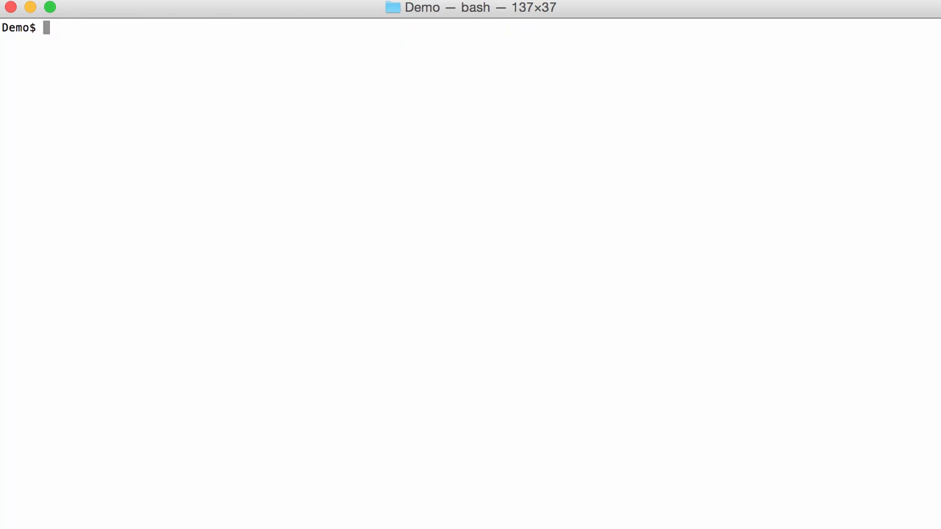
Dump the FixedPage XML with zipdump.py -d, exposing the thesilveryears.com redirect.php hyperlinks.
{"action": "type", "text": "./zipdump.py -s 1 -d 158c7fa52ce49fadfe0296bdf5adaea452744bd6223578643bfc904726dfa692.vir"}
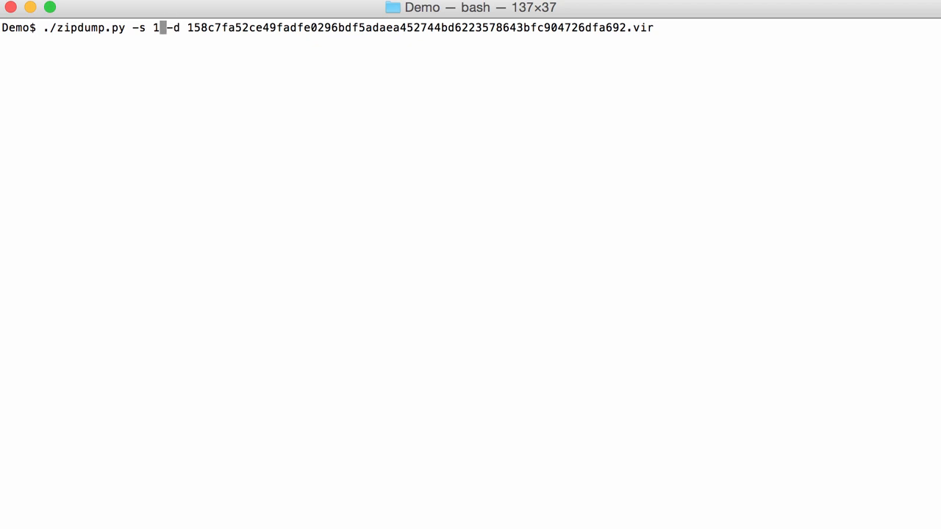
{"action": "key", "text": "Return"}
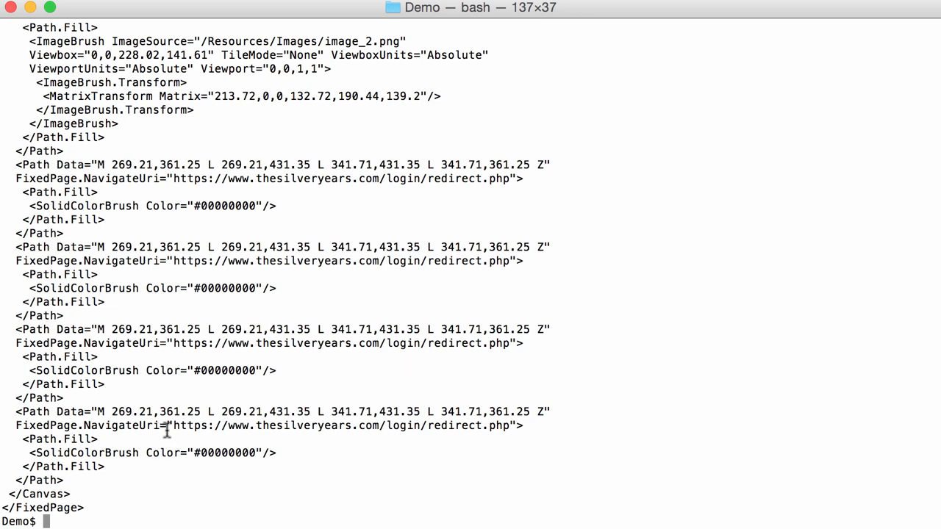
{"action": "mouse_move", "coordinate": [182, 419]}
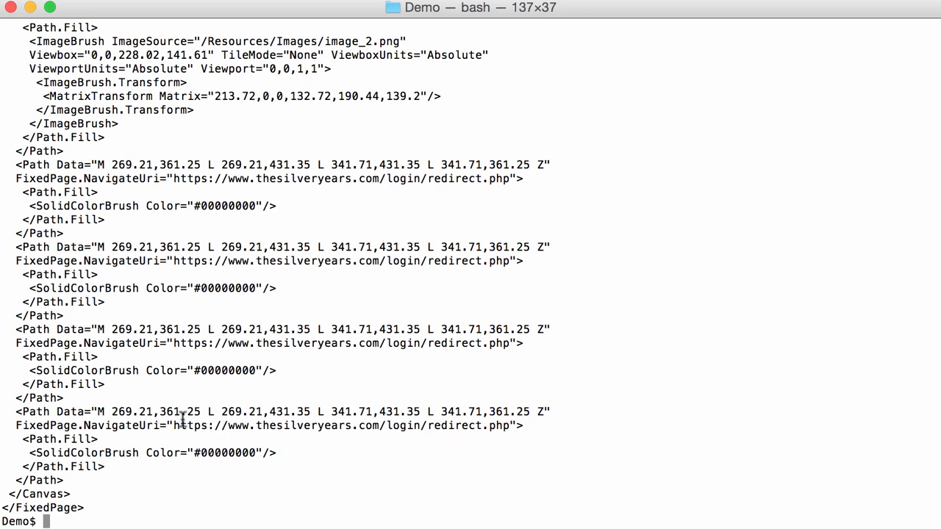
{"action": "mouse_move", "coordinate": [523, 423]}
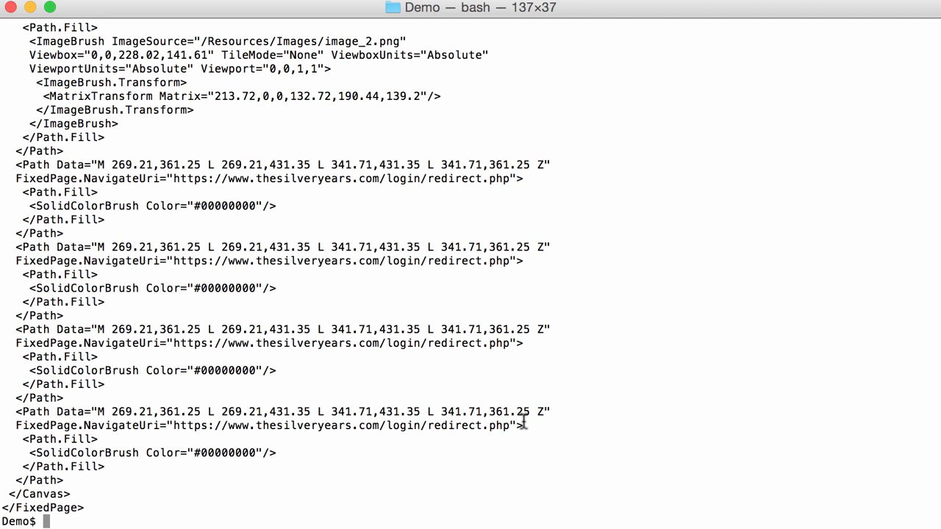
{"action": "mouse_move", "coordinate": [630, 311]}
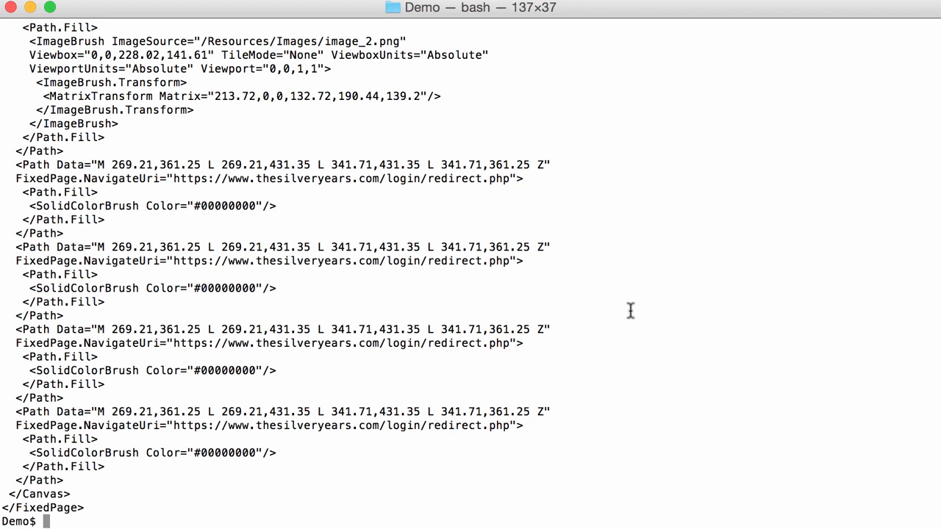
{"action": "type", "text": "./zipdump.py -s 12 -d 158c7fa52ce49fadfe0296bdf5adaea452744bd6223578643bfc904726dfa692.vir | grep"}
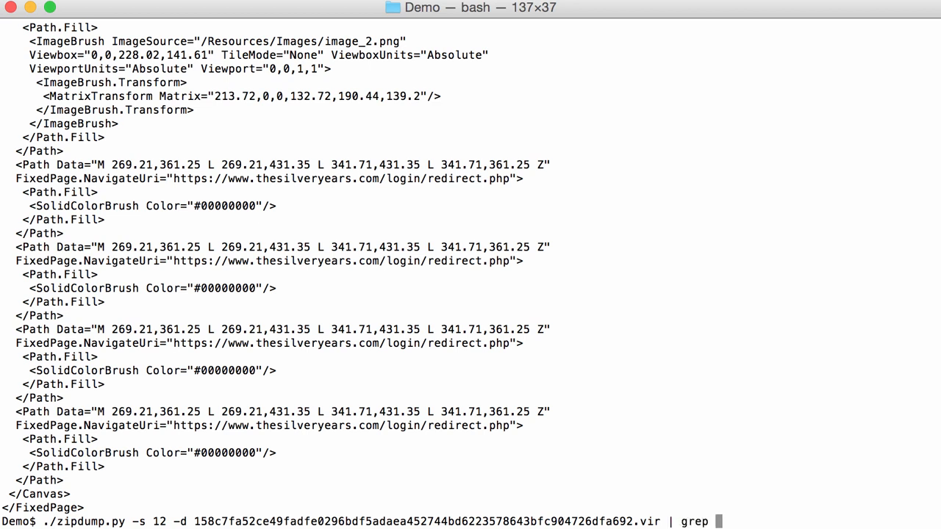
Pipe the entry 12 dump through grep http, which returns nothing.
{"action": "key", "text": "Return"}
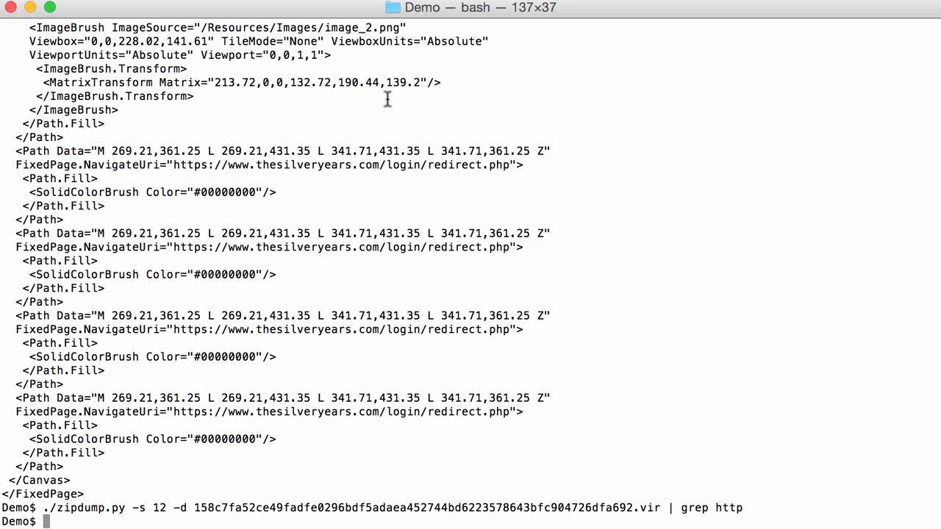
{"action": "mouse_move", "coordinate": [424, 262]}
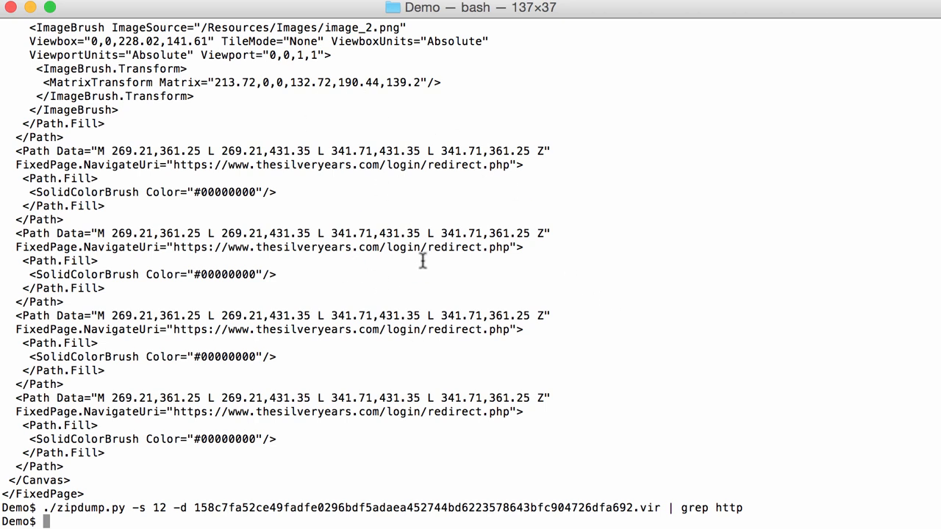
{"action": "key", "text": "Return"}
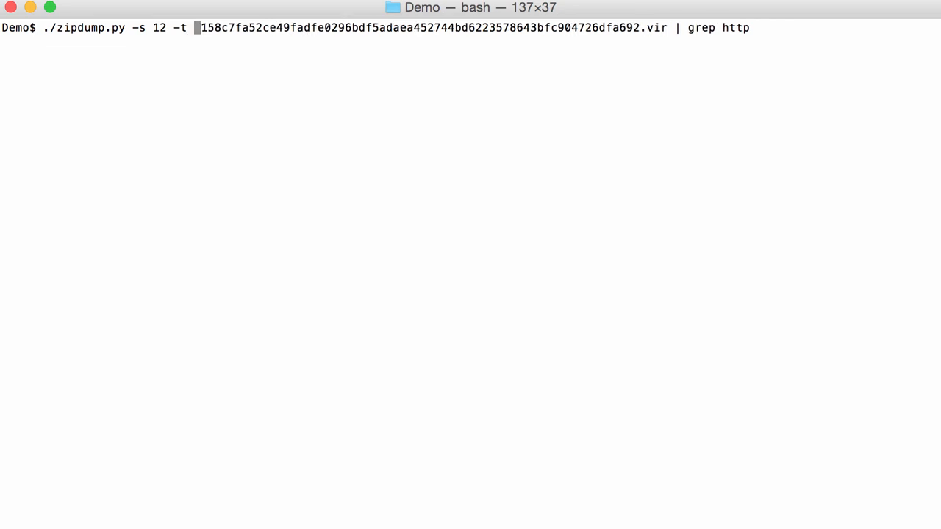
Add -t utf16 to the entry 12 dump so grep http lists the four redirect.php links.
{"action": "type", "text": "utf16"}
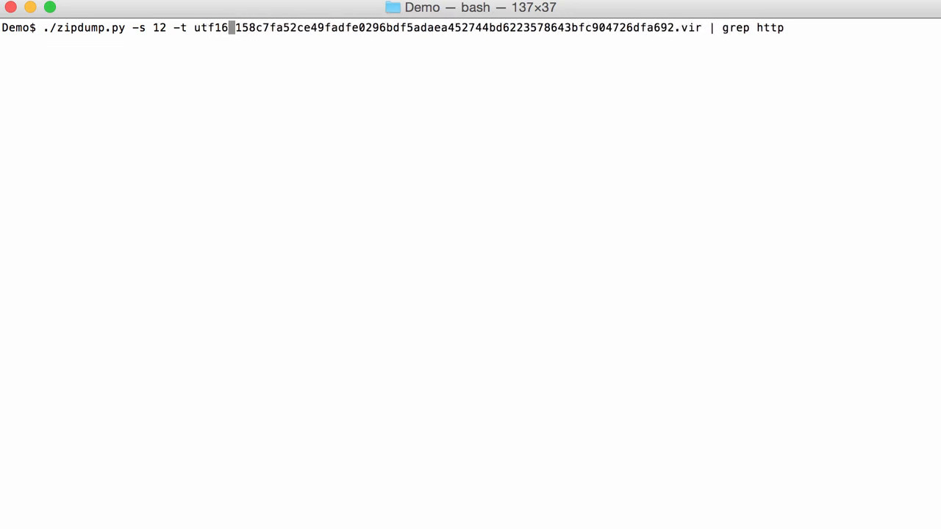
{"action": "key", "text": "Return"}
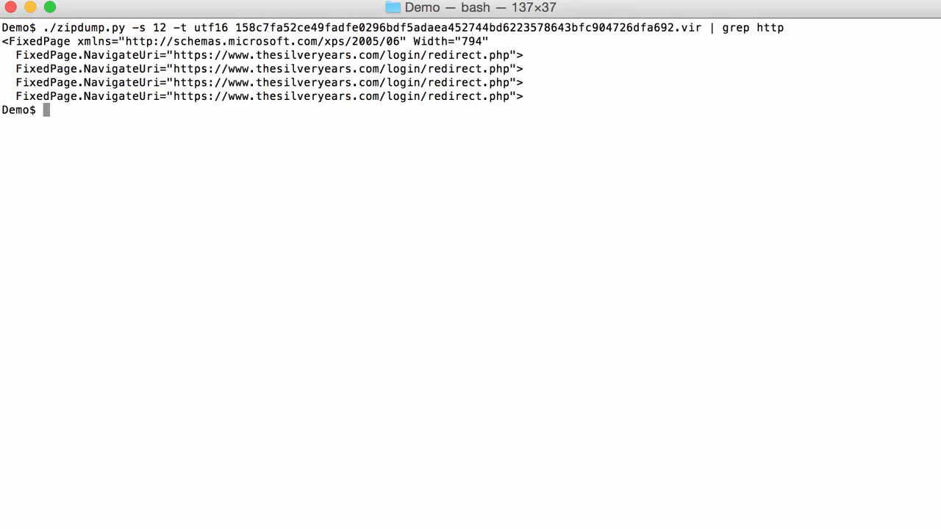
{"action": "mouse_move", "coordinate": [362, 106]}
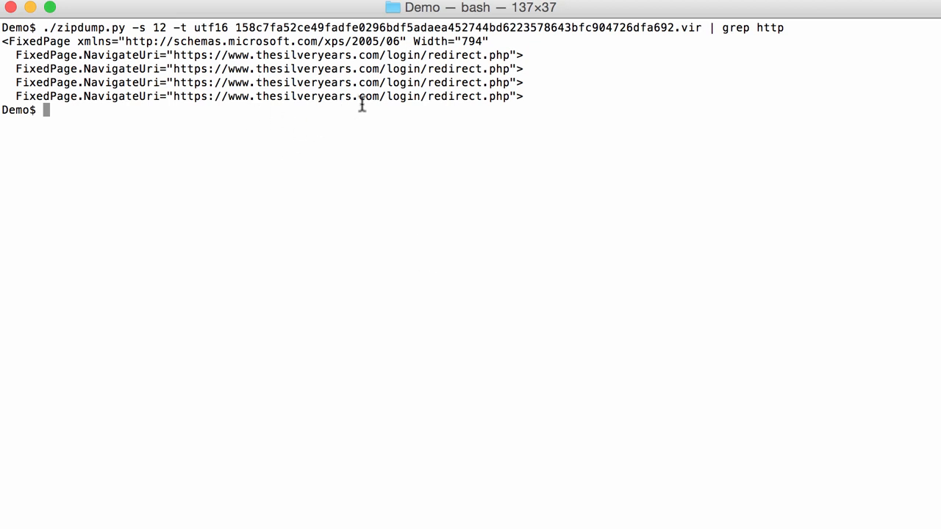
{"action": "mouse_move", "coordinate": [244, 82]}
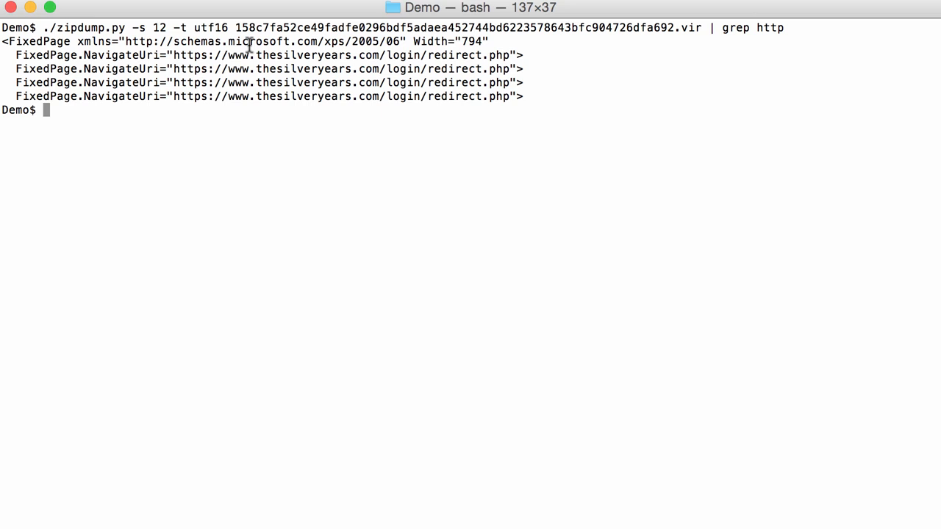
{"action": "mouse_move", "coordinate": [103, 37]}
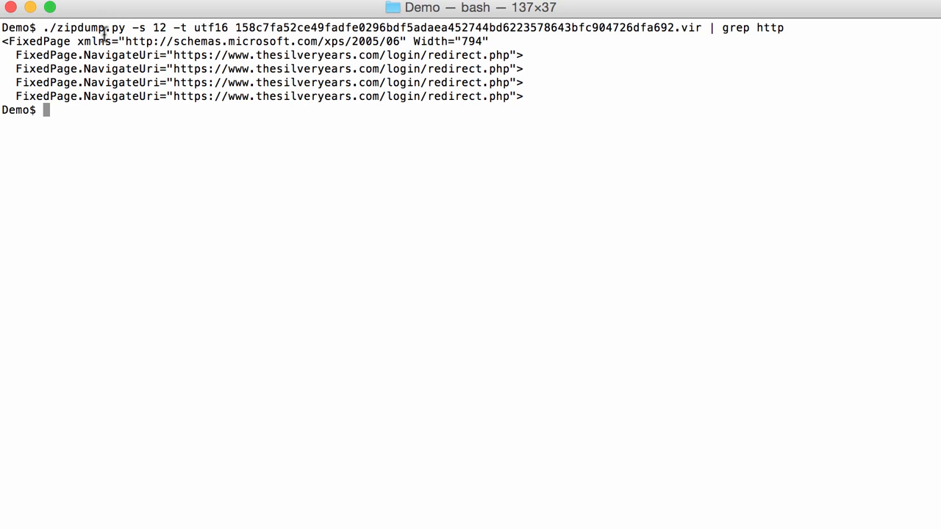
{"action": "mouse_move", "coordinate": [389, 239]}
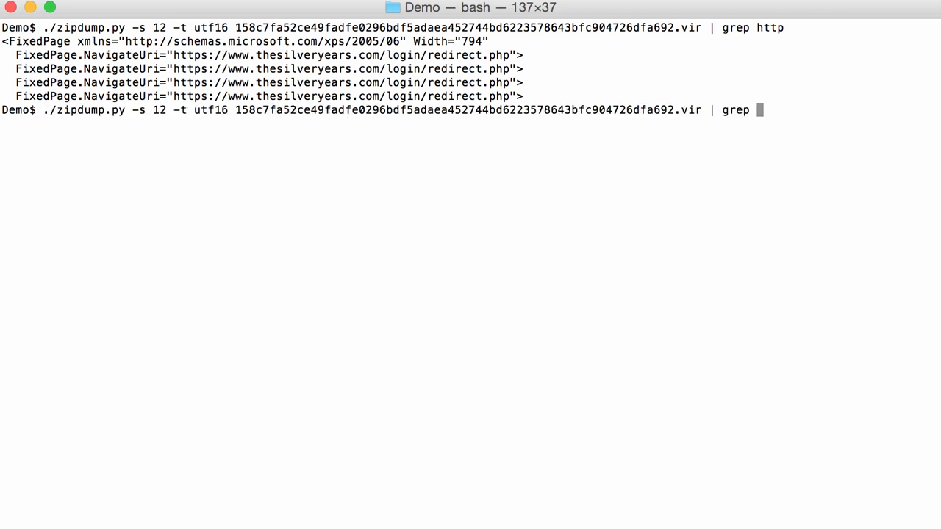
Grep the UTF-16 page dump for UnicodeString, revealing the phishing lure text.
{"action": "type", "text": "Unic"}
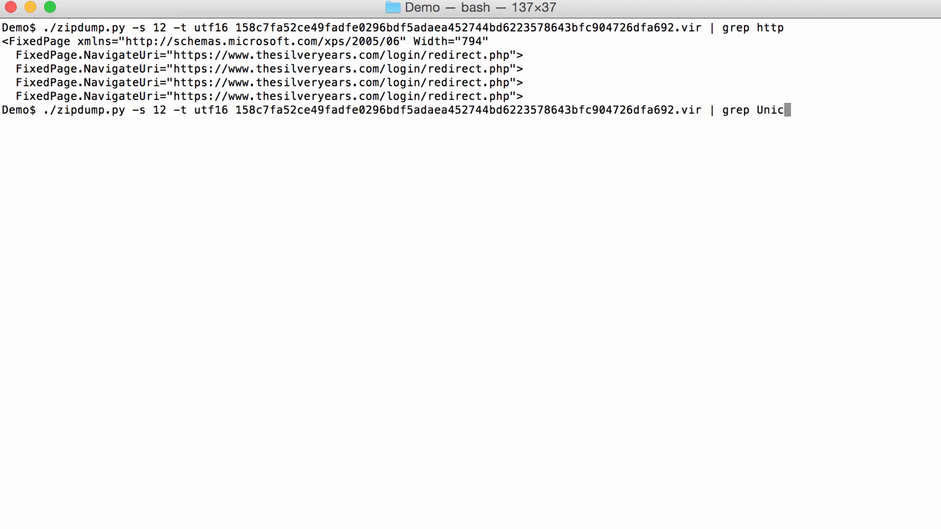
{"action": "type", "text": "odeStr"}
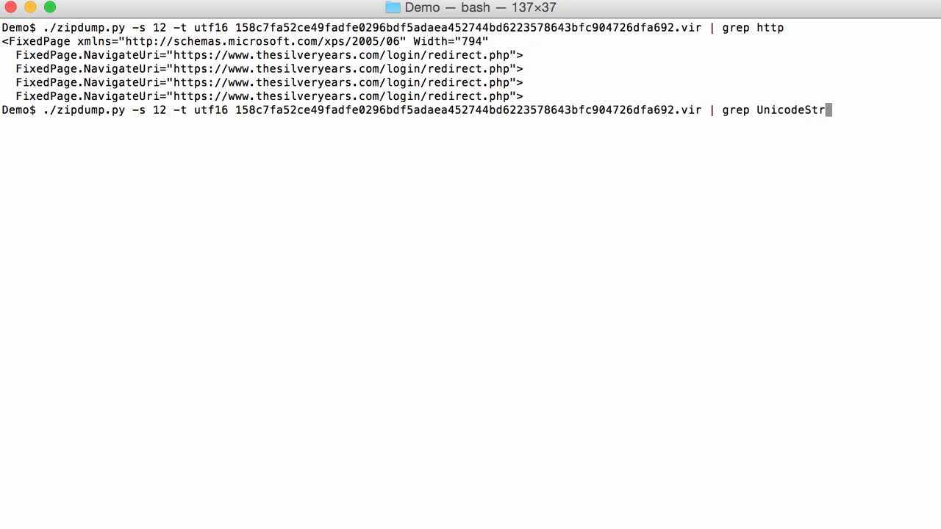
{"action": "key", "text": "Return"}
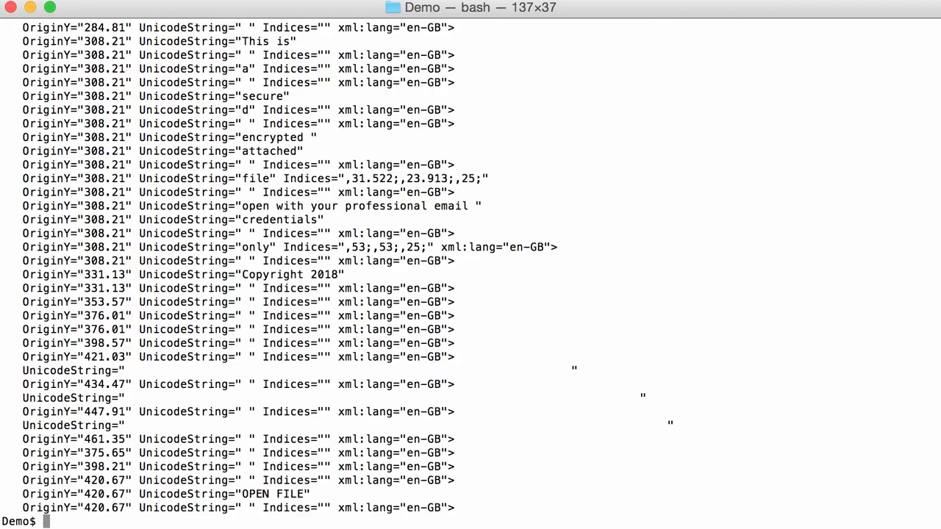
{"action": "mouse_move", "coordinate": [247, 121]}
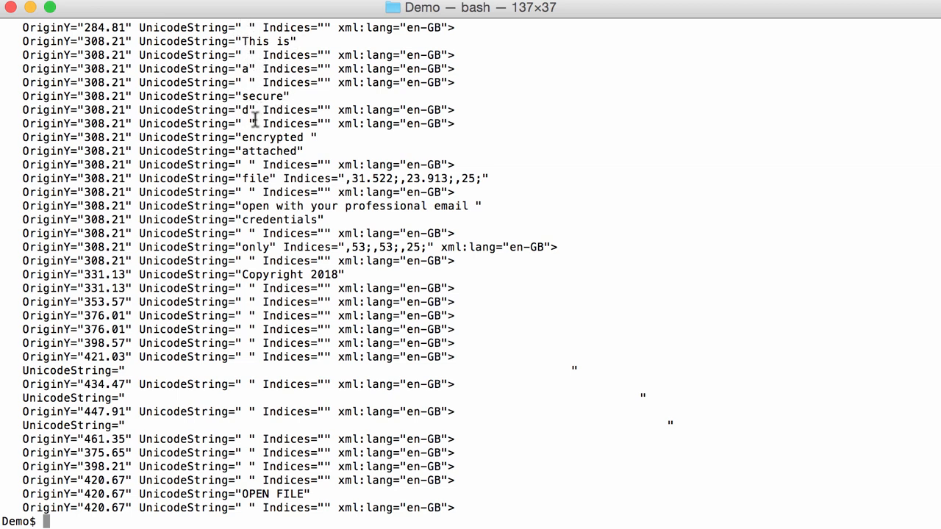
{"action": "mouse_move", "coordinate": [264, 178]}
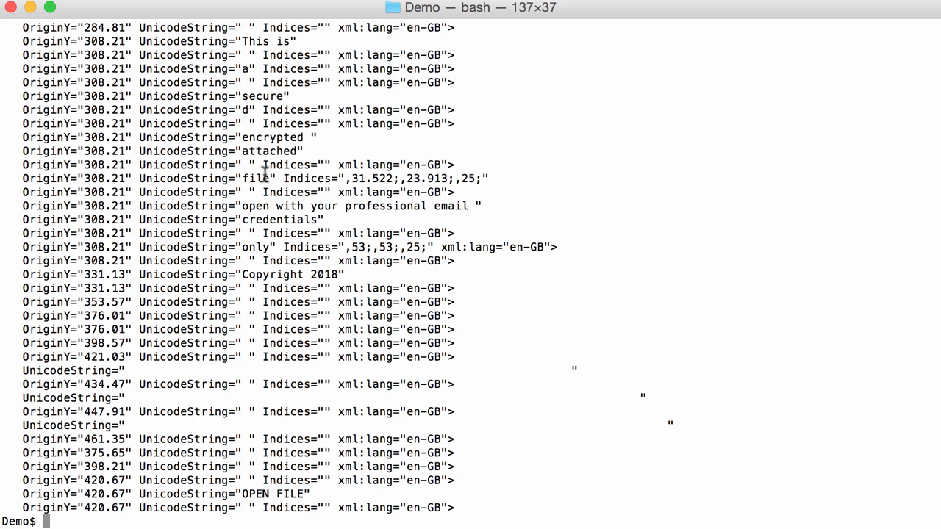
{"action": "mouse_move", "coordinate": [438, 215]}
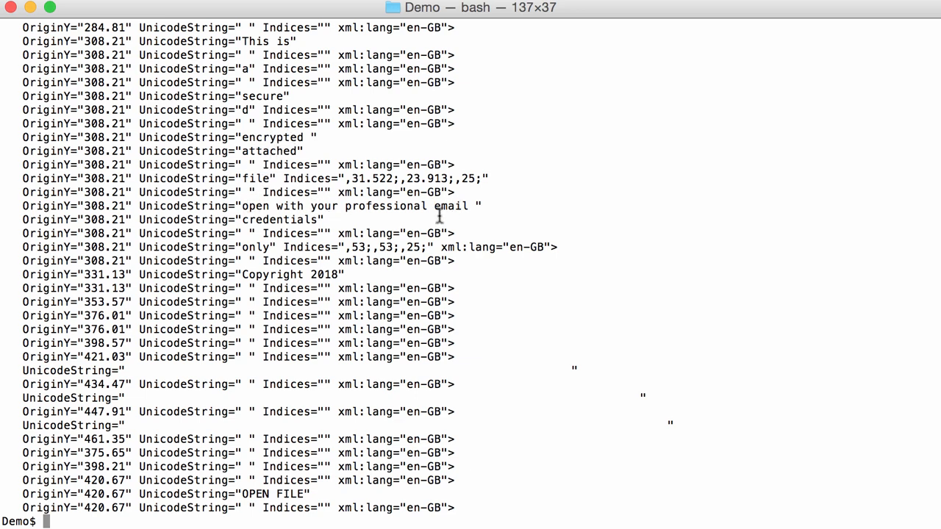
{"action": "mouse_move", "coordinate": [253, 247]}
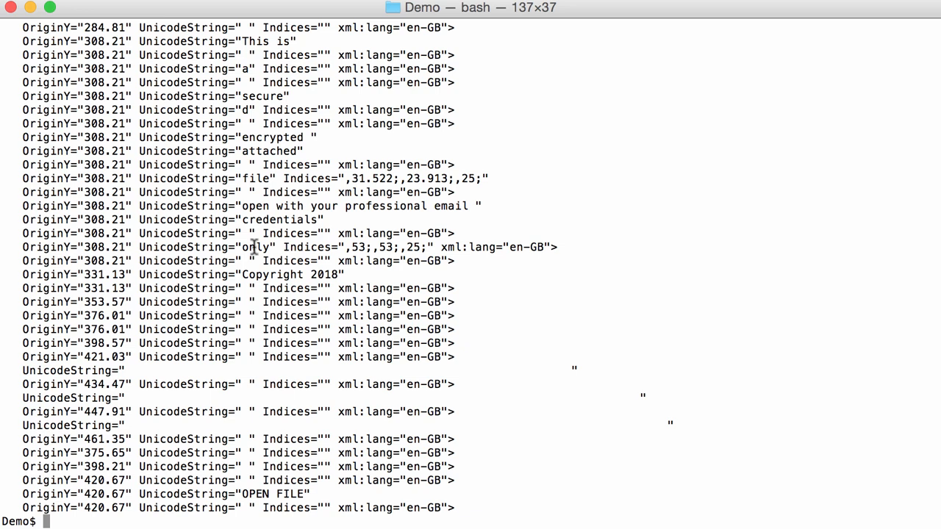
{"action": "mouse_move", "coordinate": [335, 275]}
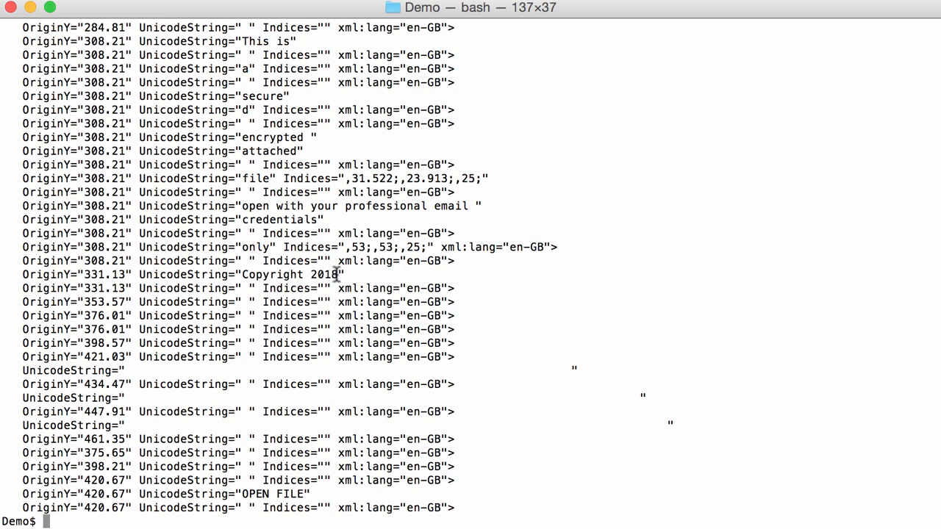
{"action": "mouse_move", "coordinate": [507, 321]}
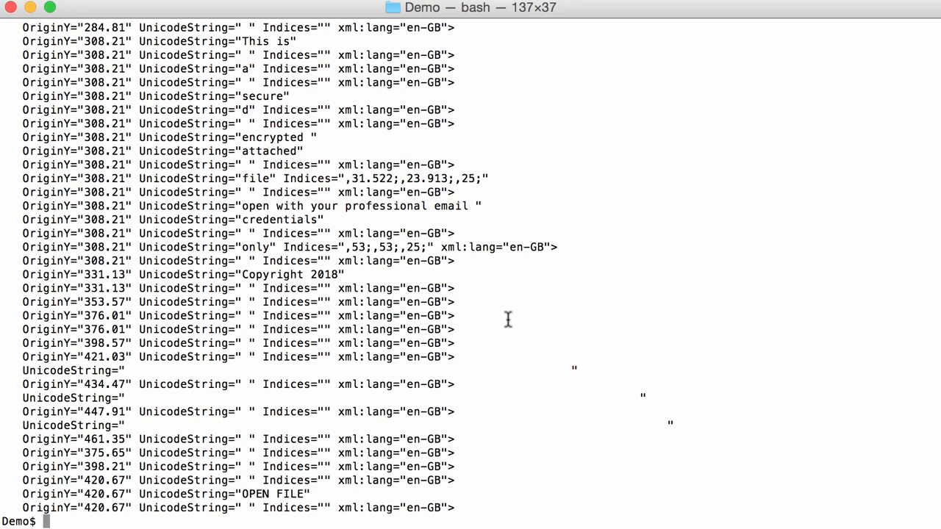
{"action": "type", "text": "clear"}
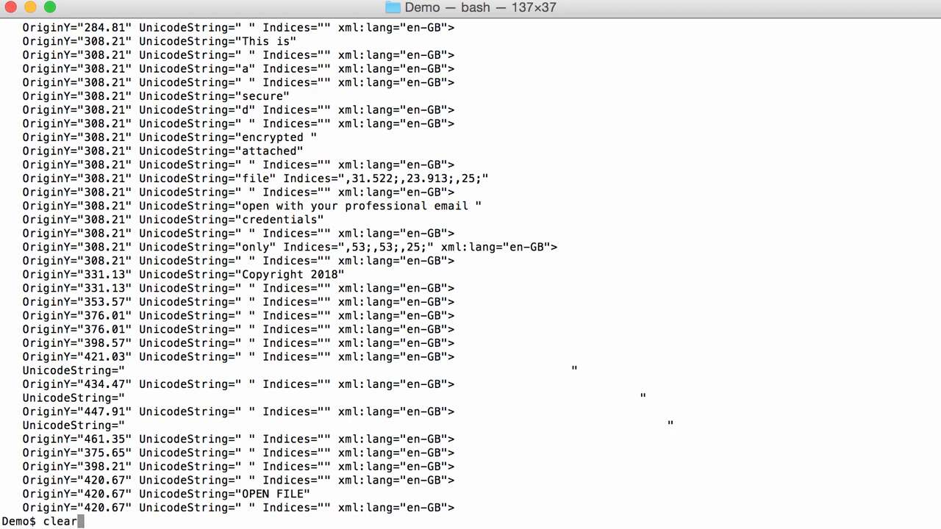
Pipe zipdump.py -D of the sample into re-search.py -e -n url to list every URL.
{"action": "key", "text": "Return"}
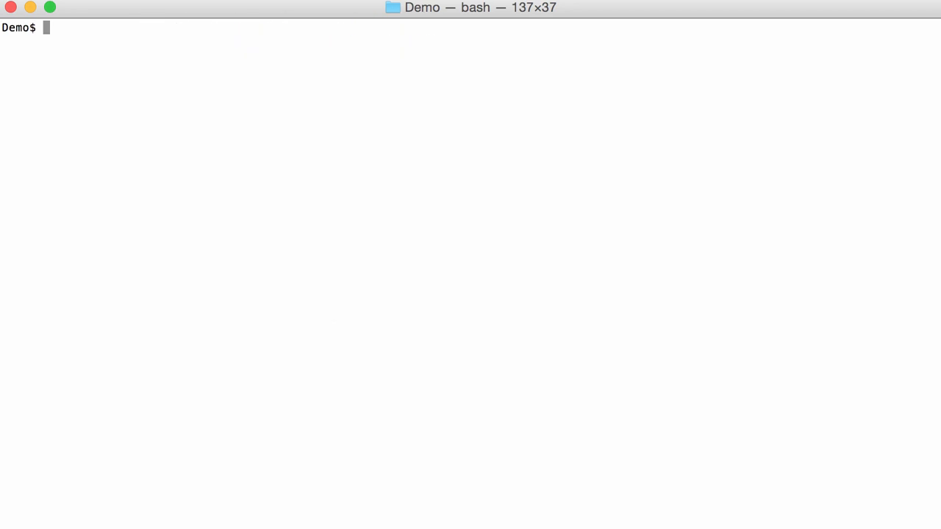
{"action": "type", "text": "./"}
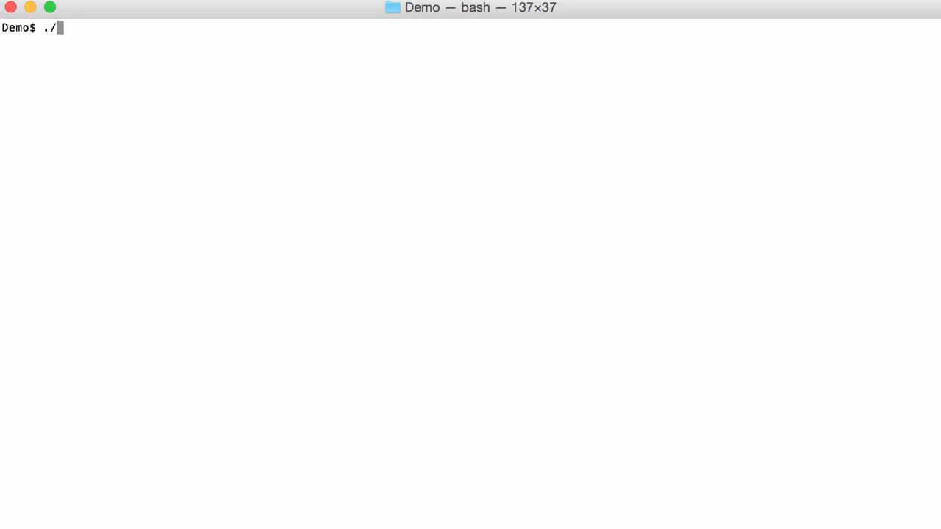
{"action": "type", "text": "zipdump.py"}
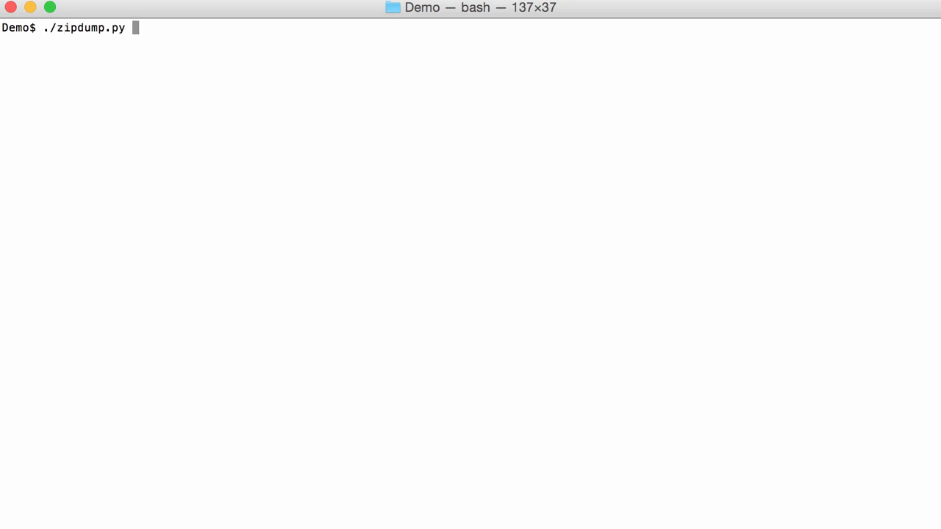
{"action": "type", "text": "-D"}
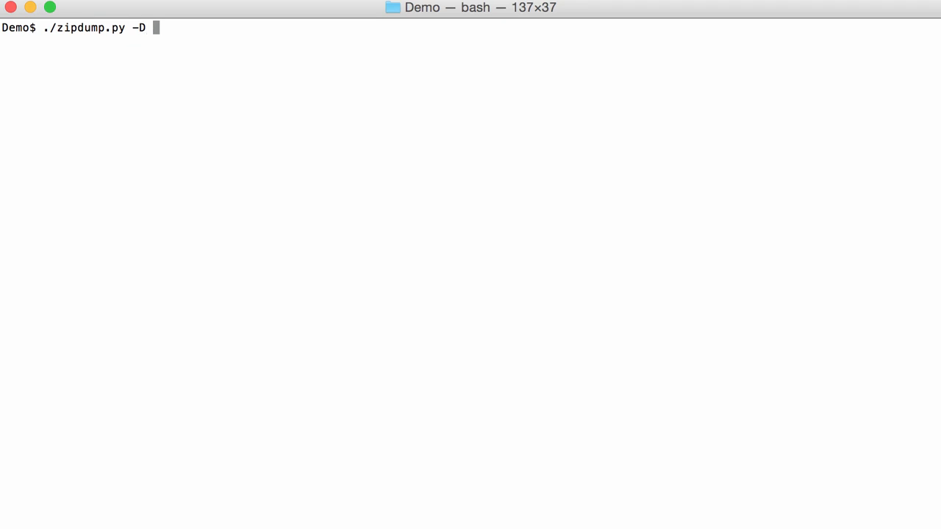
{"action": "type", "text": "158c7fa52ce49fadfe0296bdf5adaea452744bd6223578643bfc904726dfa692.vir"}
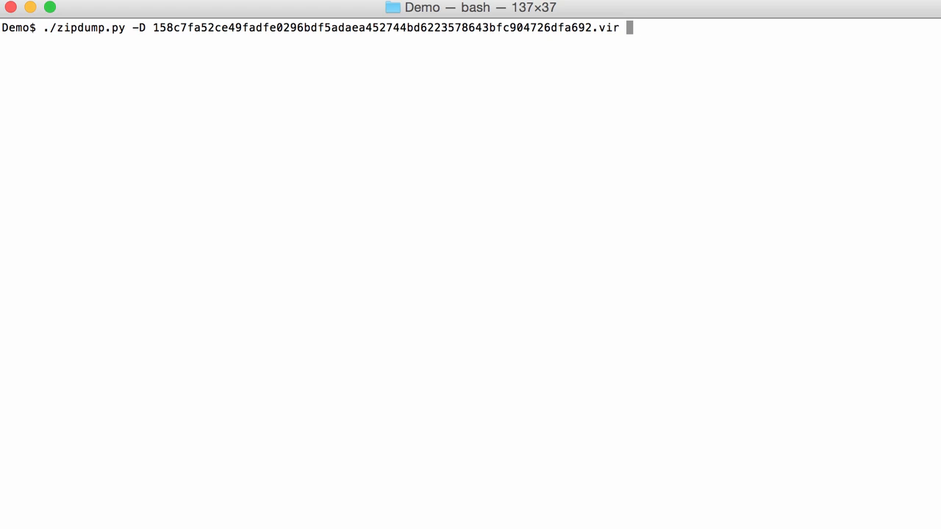
{"action": "type", "text": "| re-se"}
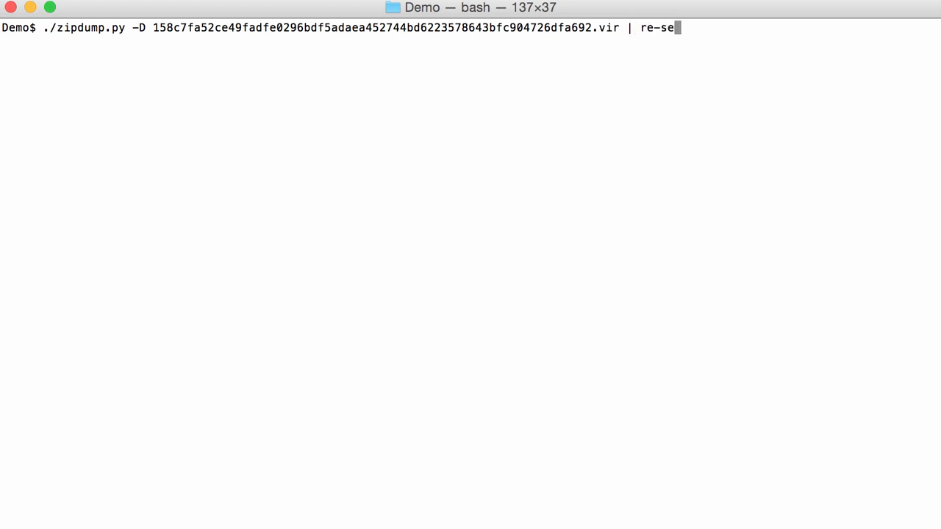
{"action": "type", "text": "a"}
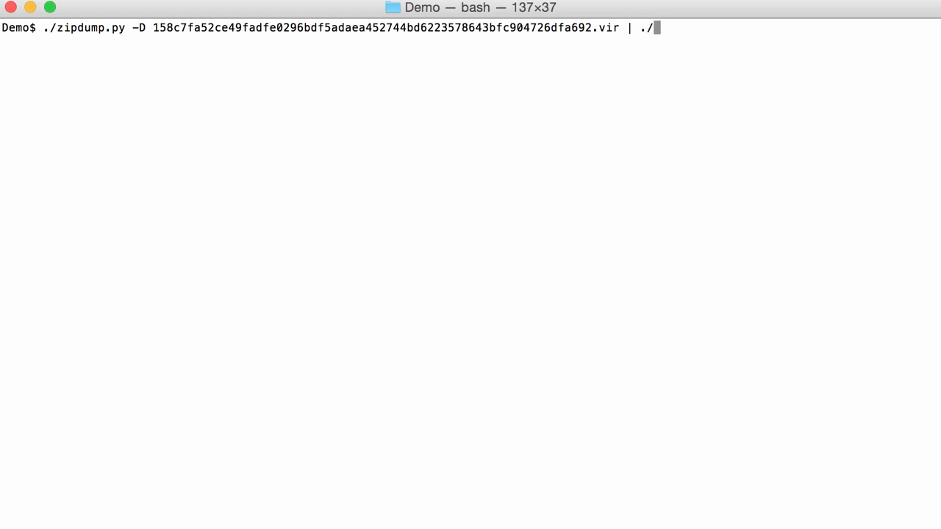
{"action": "type", "text": "re-search.py -"}
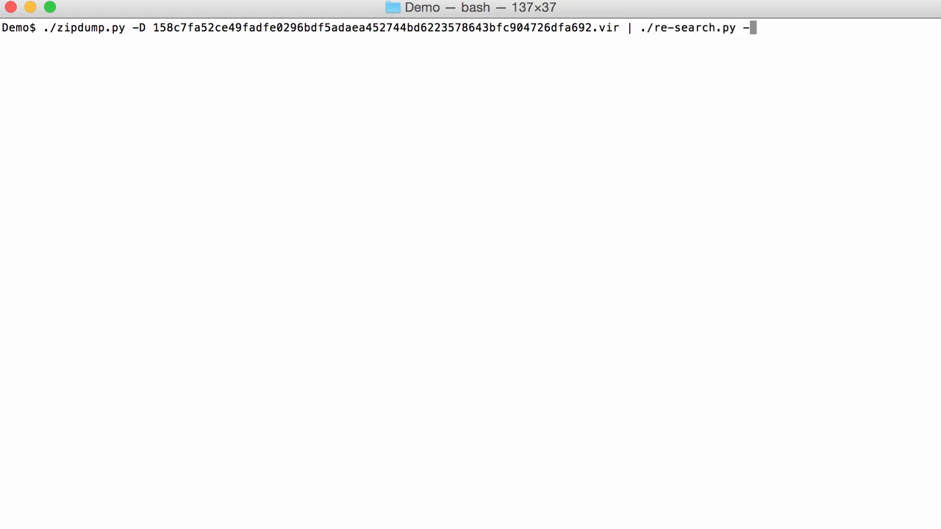
{"action": "type", "text": "n url"}
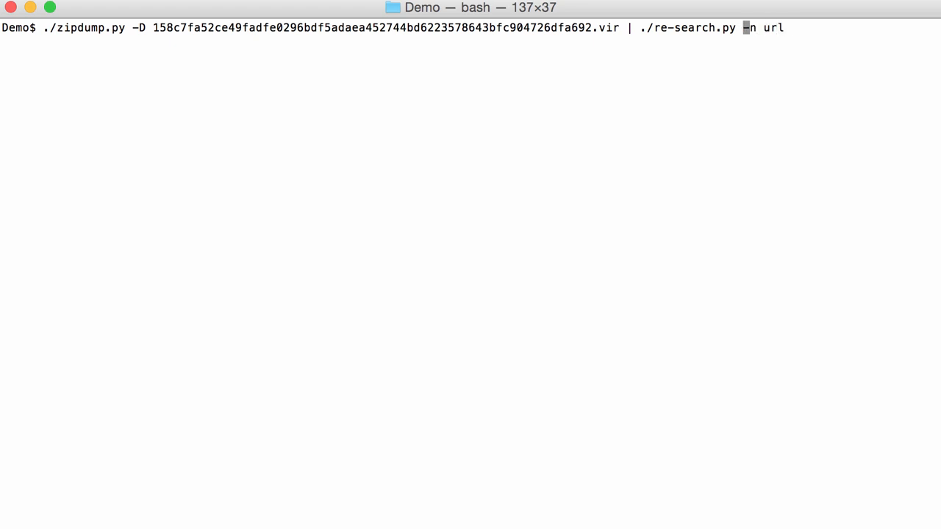
{"action": "type", "text": "-e -"}
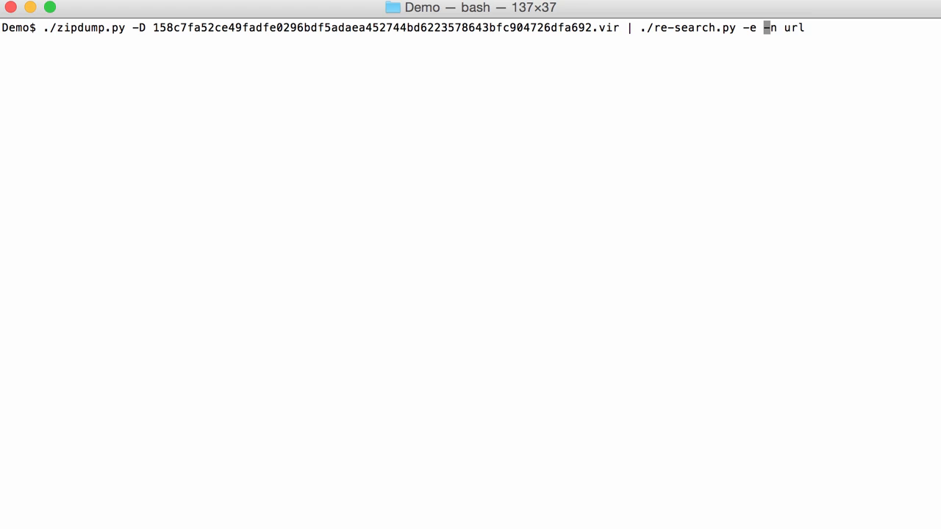
{"action": "key", "text": "Return"}
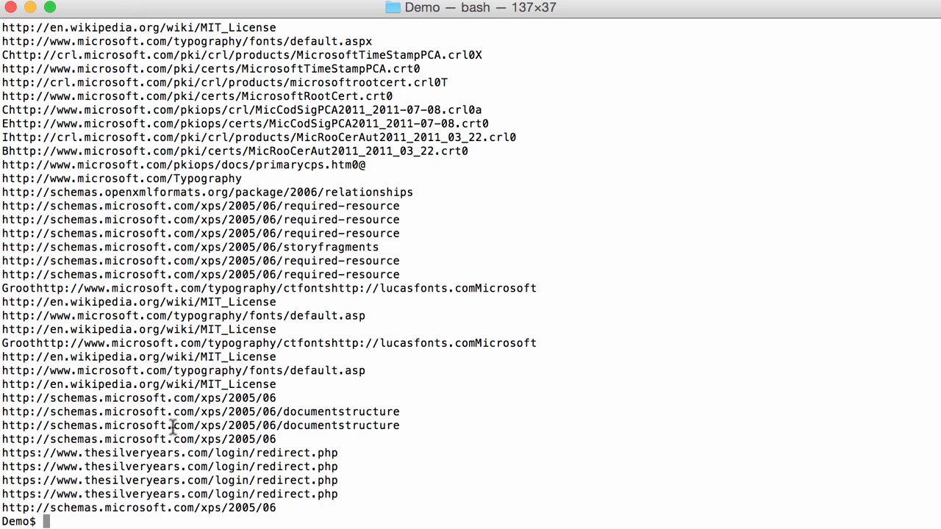
{"action": "mouse_move", "coordinate": [250, 494]}
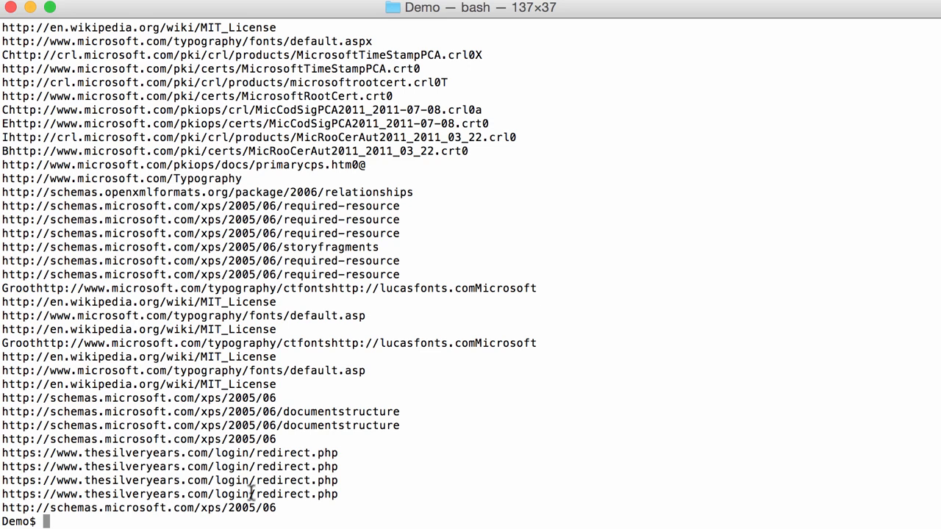
{"action": "mouse_move", "coordinate": [421, 450]}
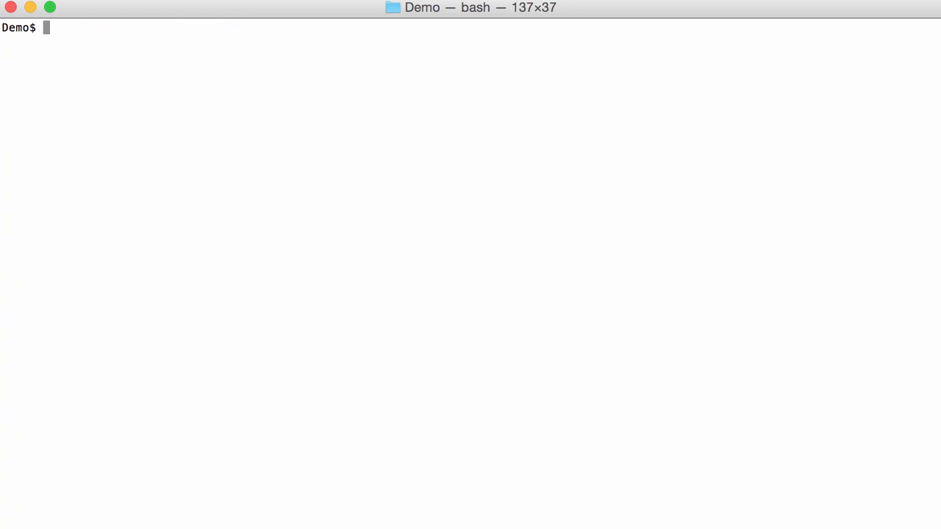
Rerun the re-search.py url search with -u so each URL appears once.
{"action": "type", "text": "./zipdump.py -D 158c7fa52ce49fadfe0296bdf5adaea452744bd6223578643bfc904726dfa692.vir | ./re-search.py -e -n url"}
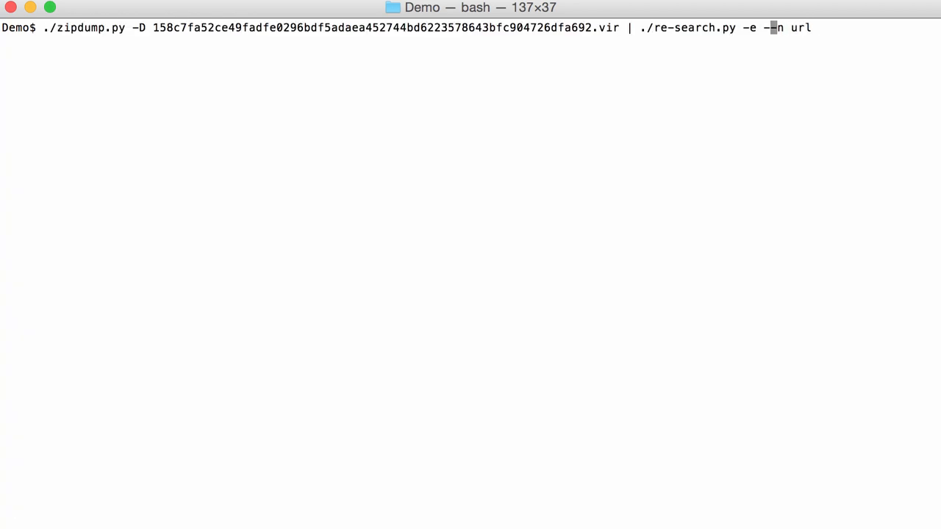
{"action": "type", "text": "-u -"}
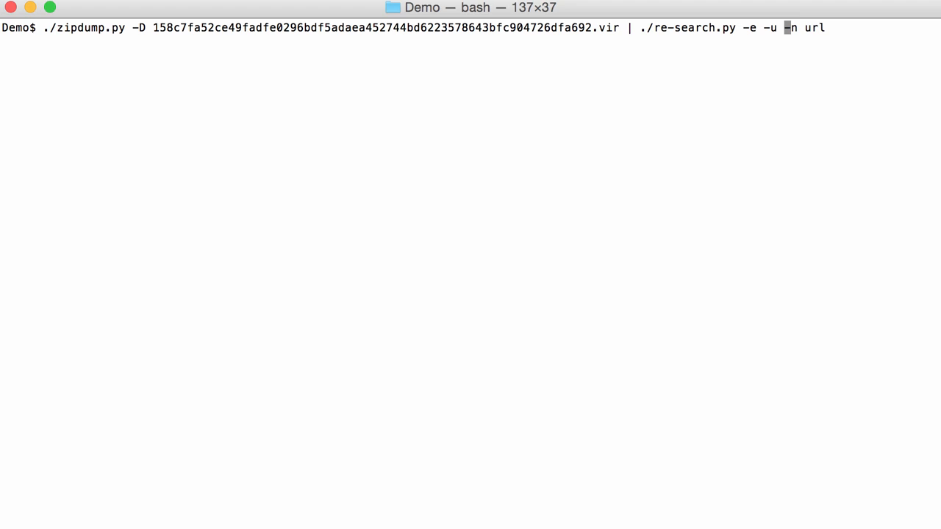
{"action": "key", "text": "Return"}
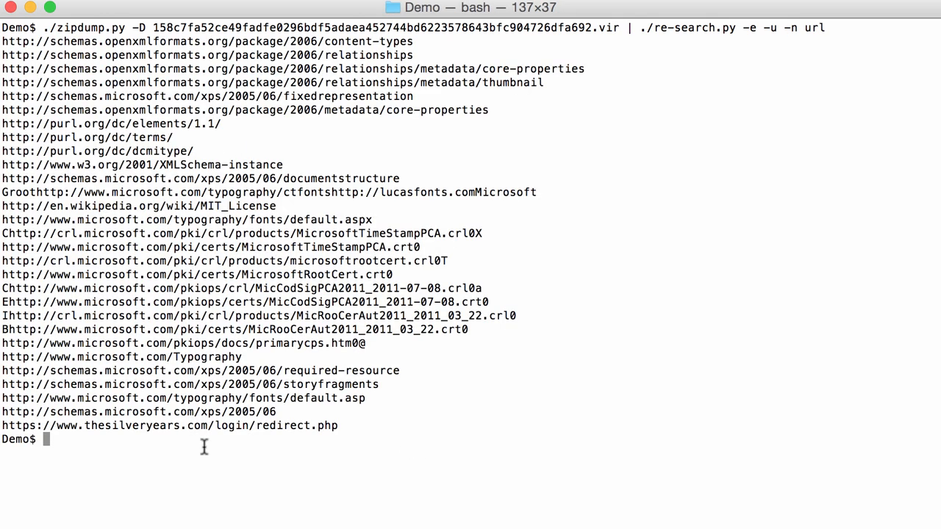
{"action": "mouse_move", "coordinate": [315, 433]}
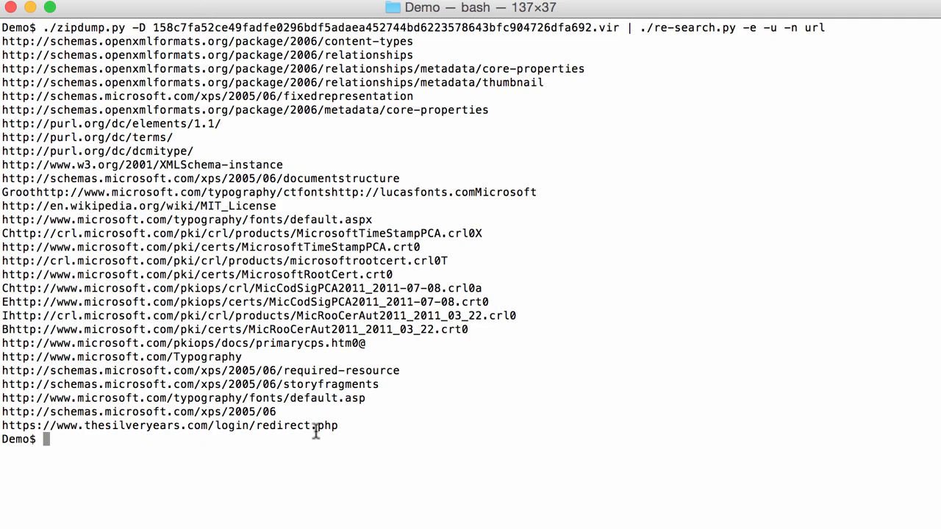
{"action": "mouse_move", "coordinate": [247, 67]}
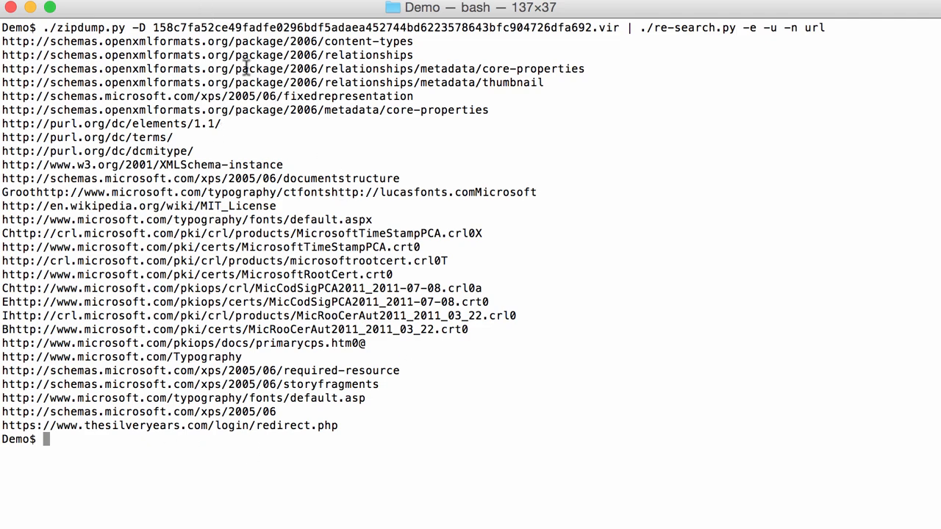
{"action": "mouse_move", "coordinate": [164, 41]}
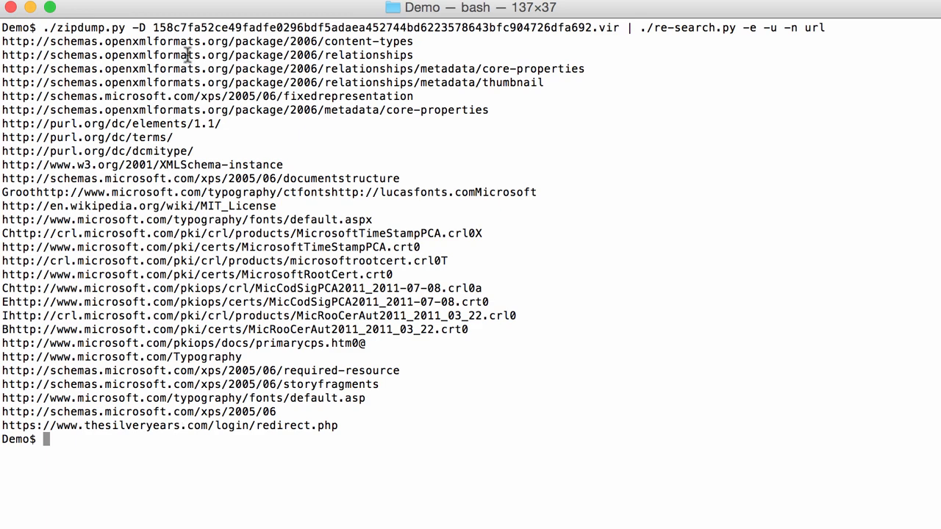
{"action": "type", "text": "c"}
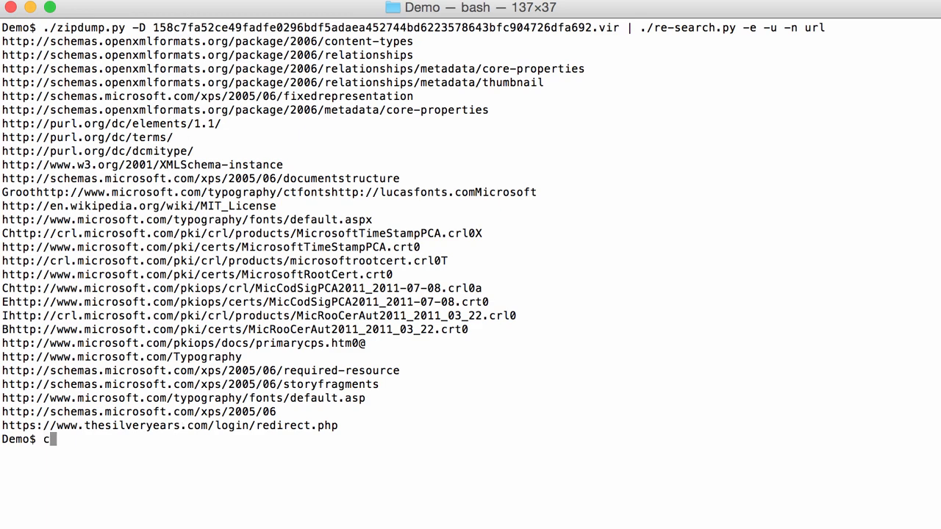
{"action": "key", "text": "ctrl+l"}
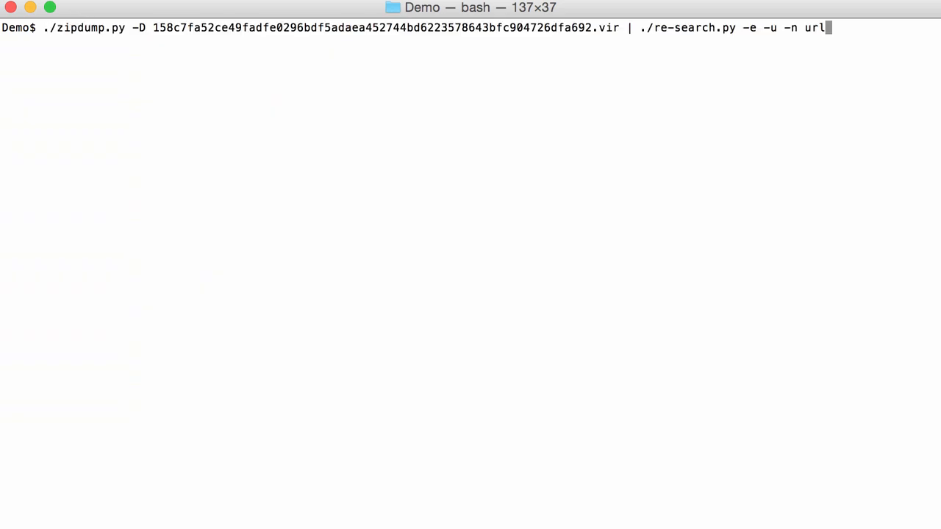
{"action": "type", "text": "-domain"}
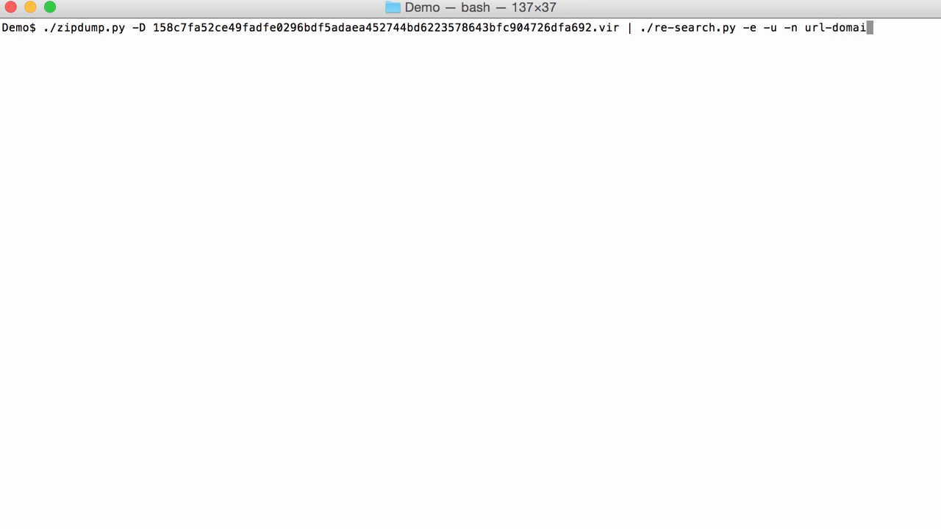
{"action": "type", "text": "n"}
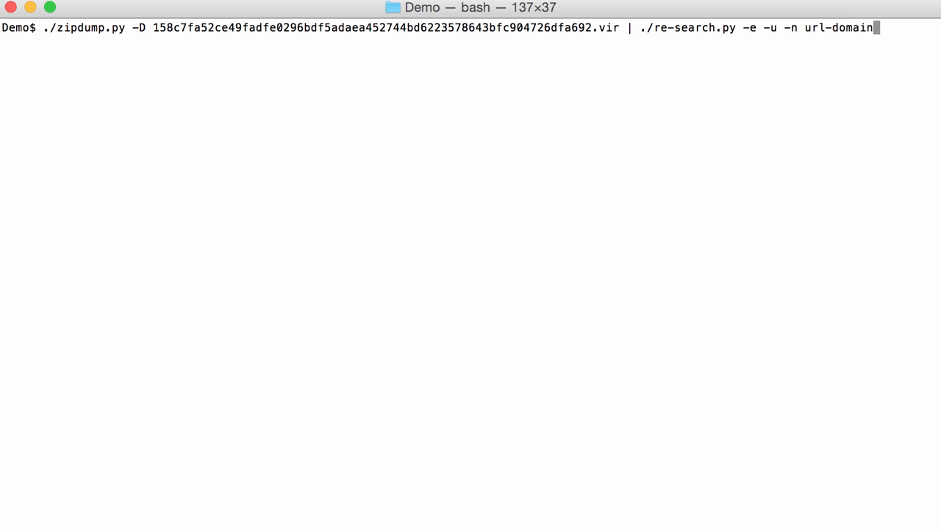
{"action": "key", "text": "Return"}
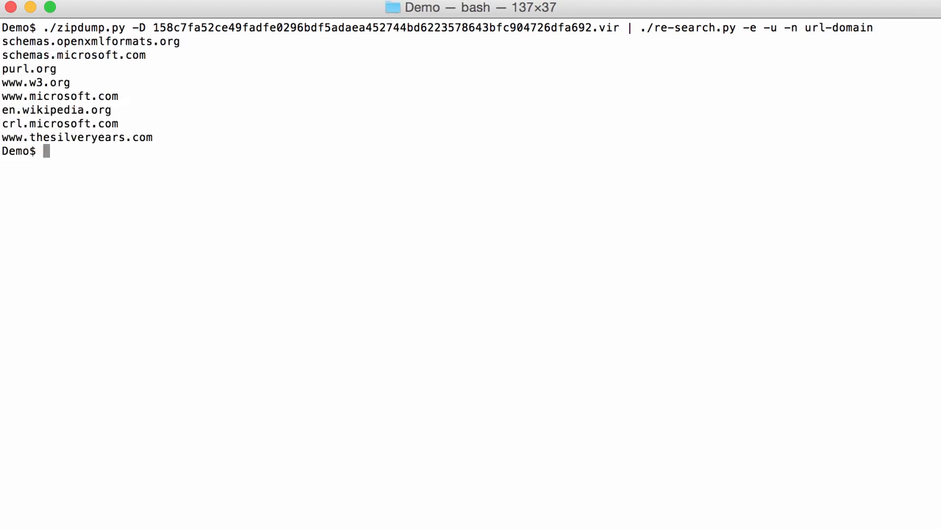
{"action": "mouse_move", "coordinate": [59, 84]}
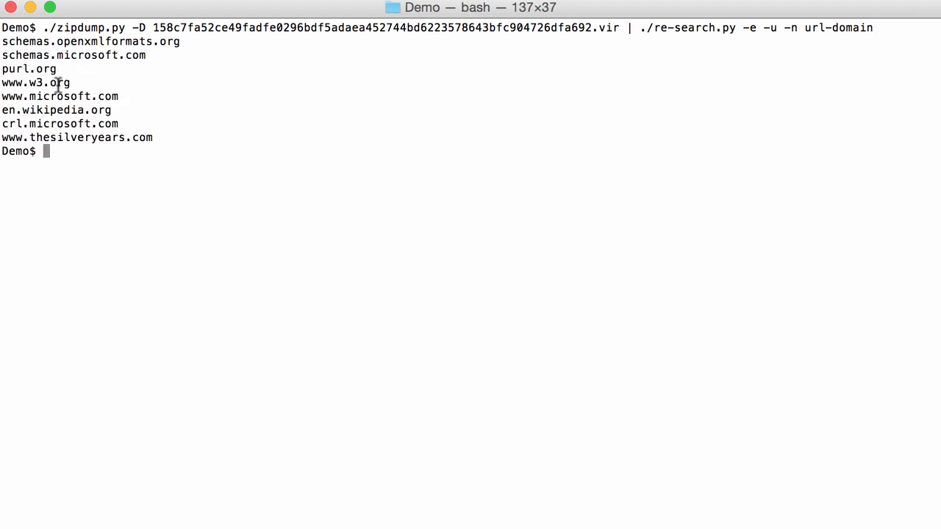
{"action": "mouse_move", "coordinate": [56, 124]}
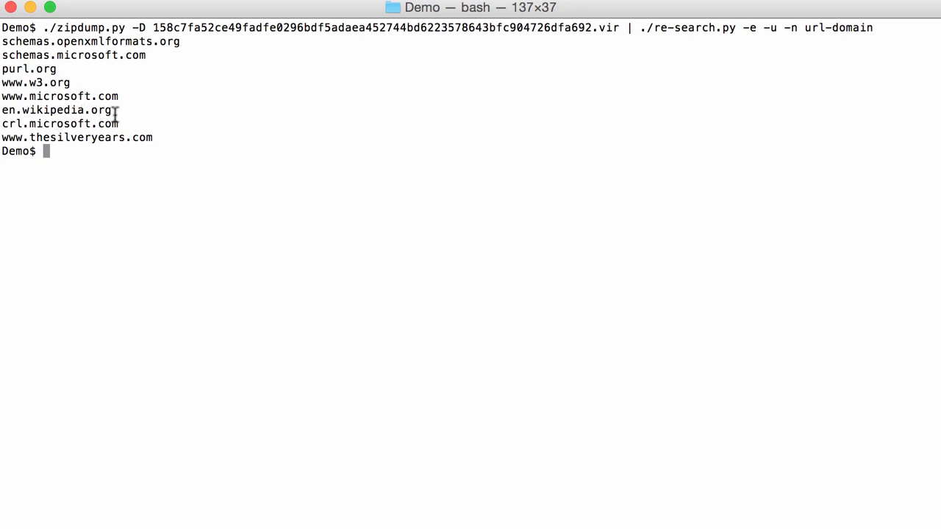
{"action": "mouse_move", "coordinate": [243, 162]}
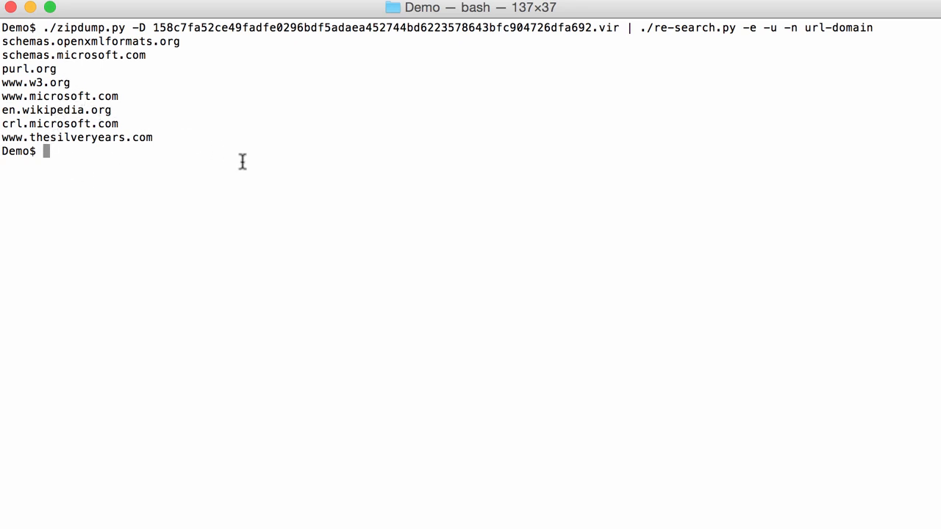